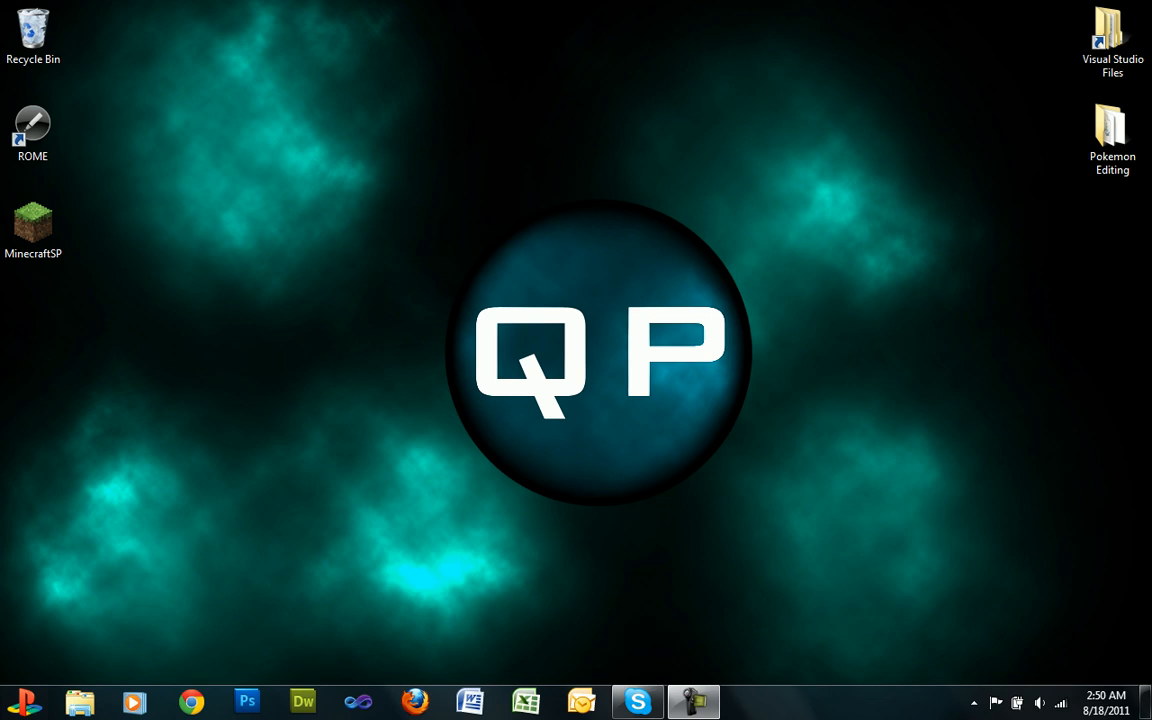
Step: Permanently delete the songs folder and dismiss the Tyler_s Songs disc's AutoPlay prompt
click(32, 30)
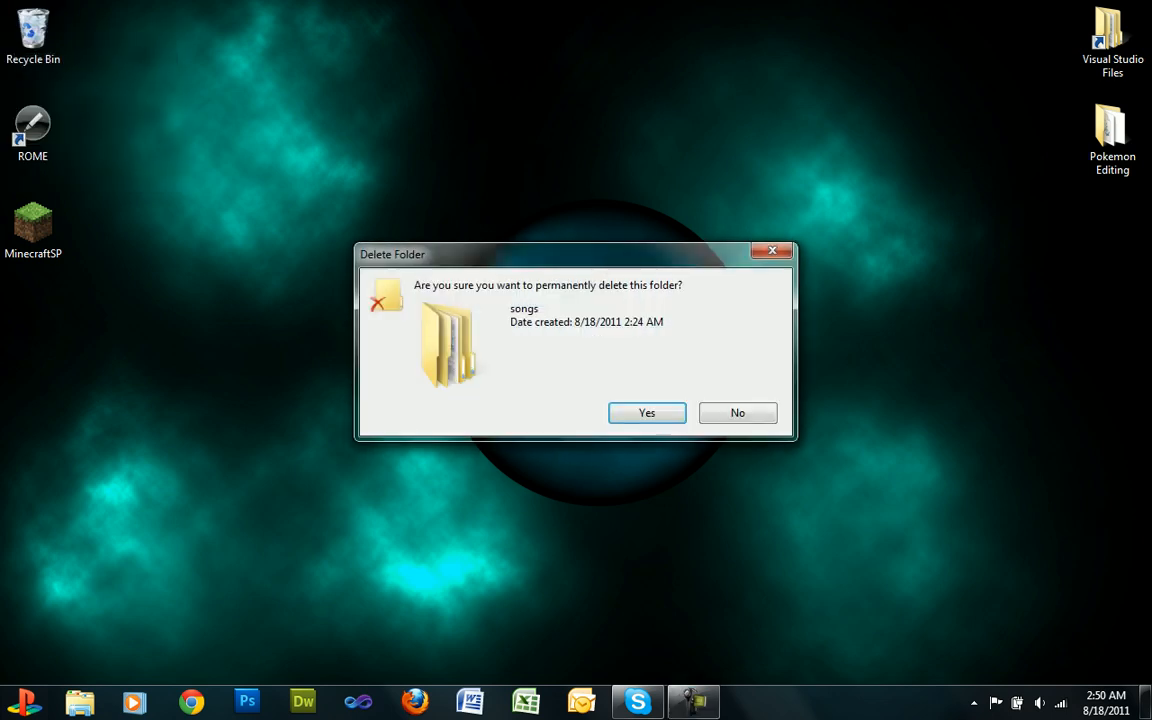
click(646, 412)
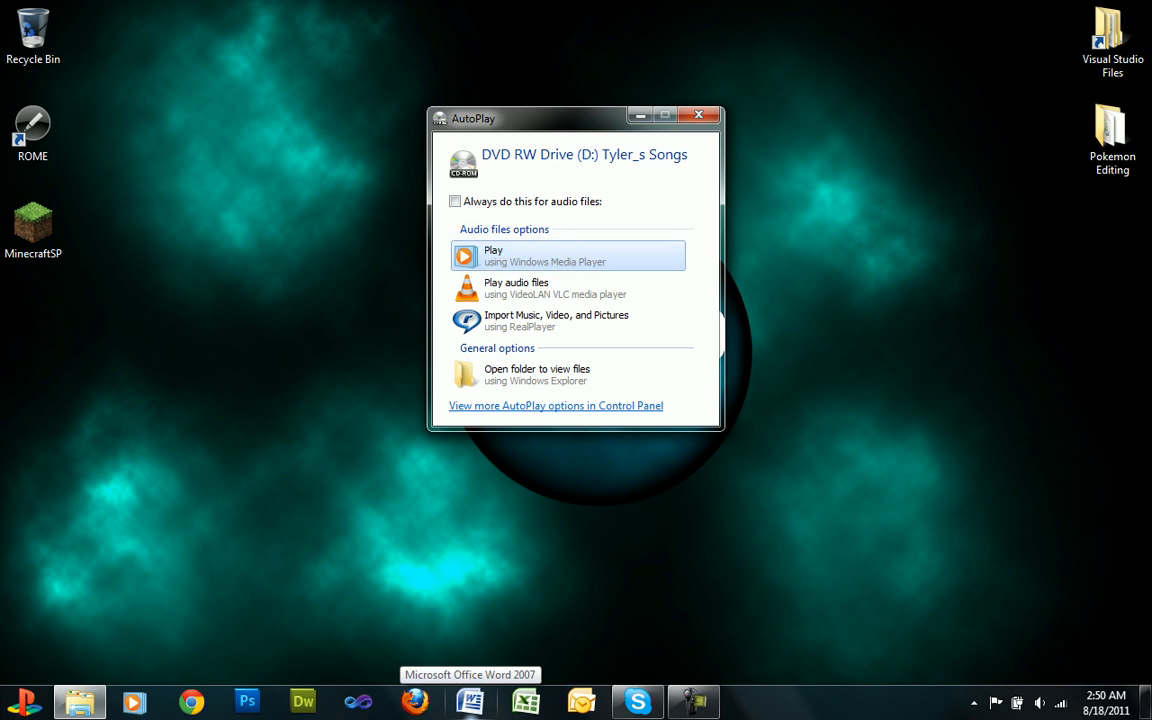
click(700, 114)
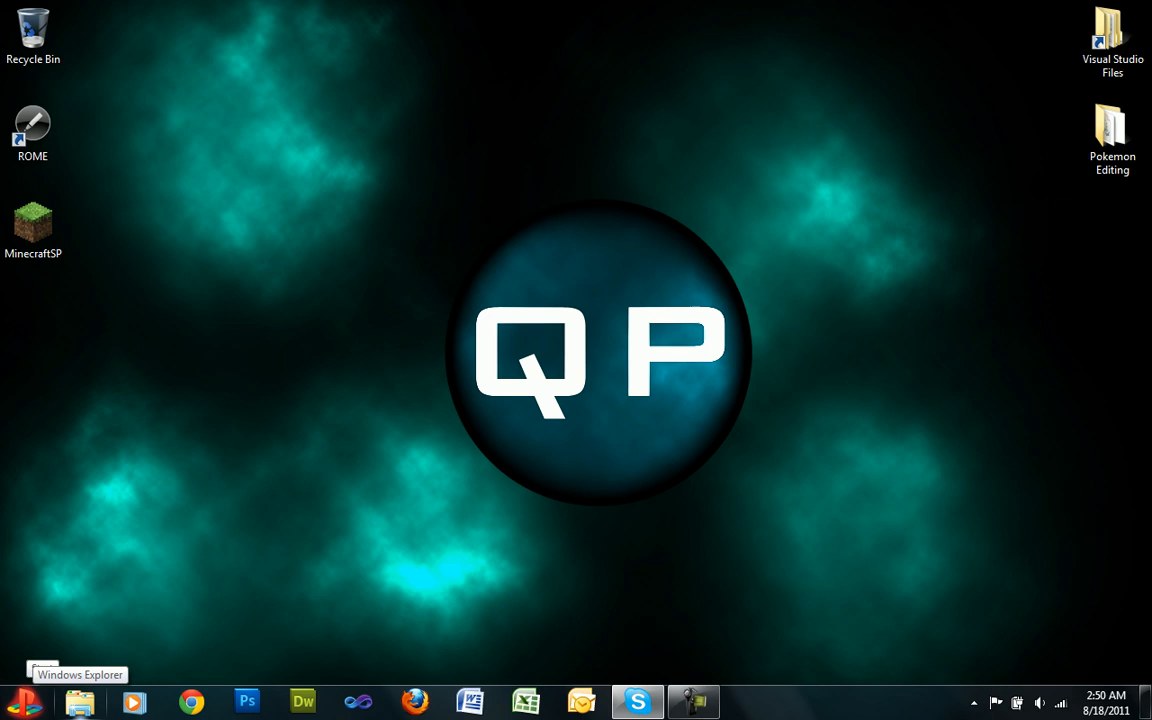
Step: Launch the Local Group Policy Editor by searching gpedit.msc from the Start menu
click(20, 702)
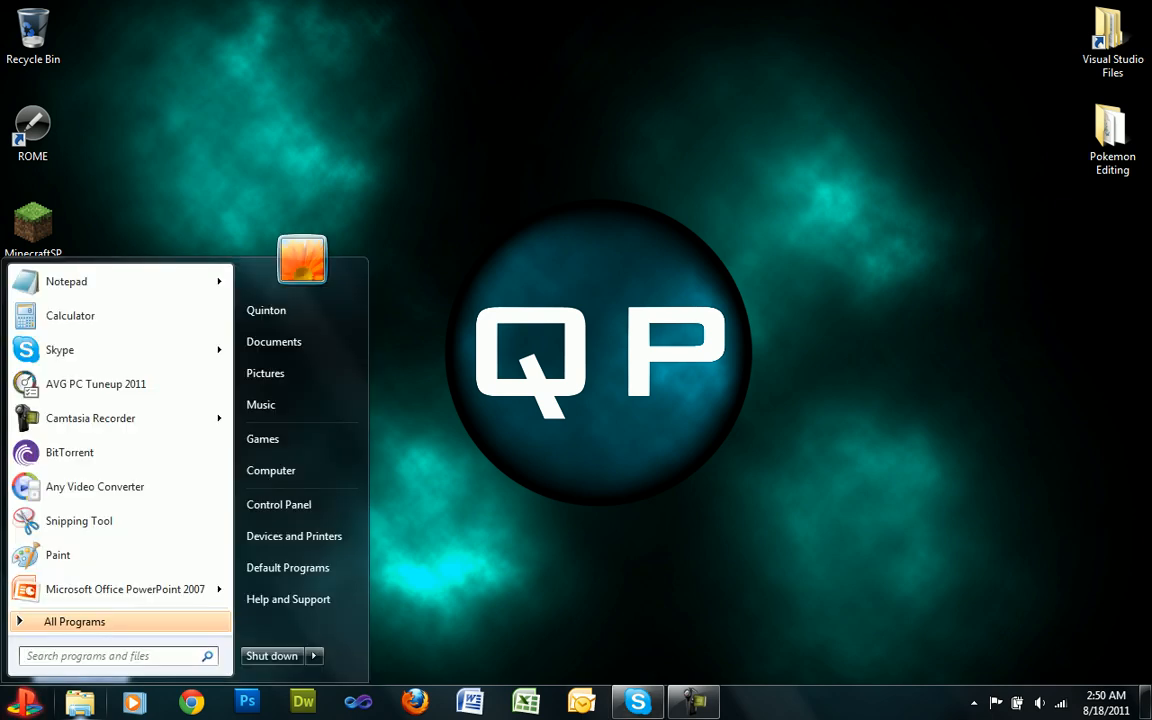
text(g)
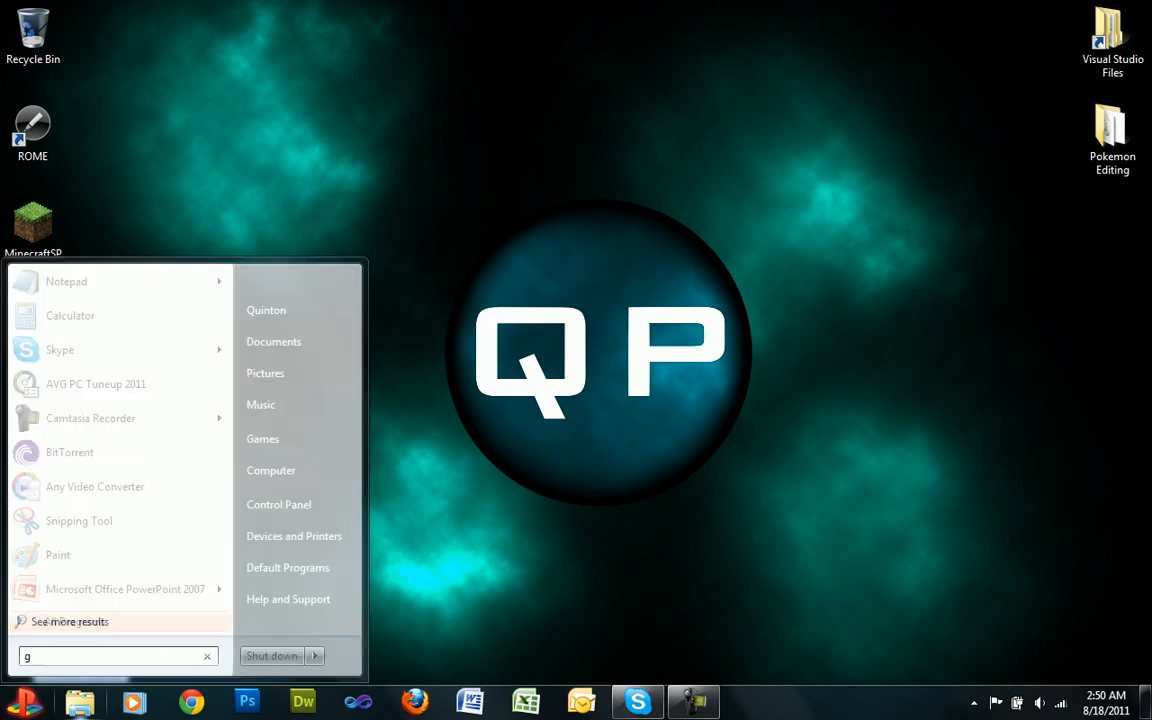
text(pedit.m)
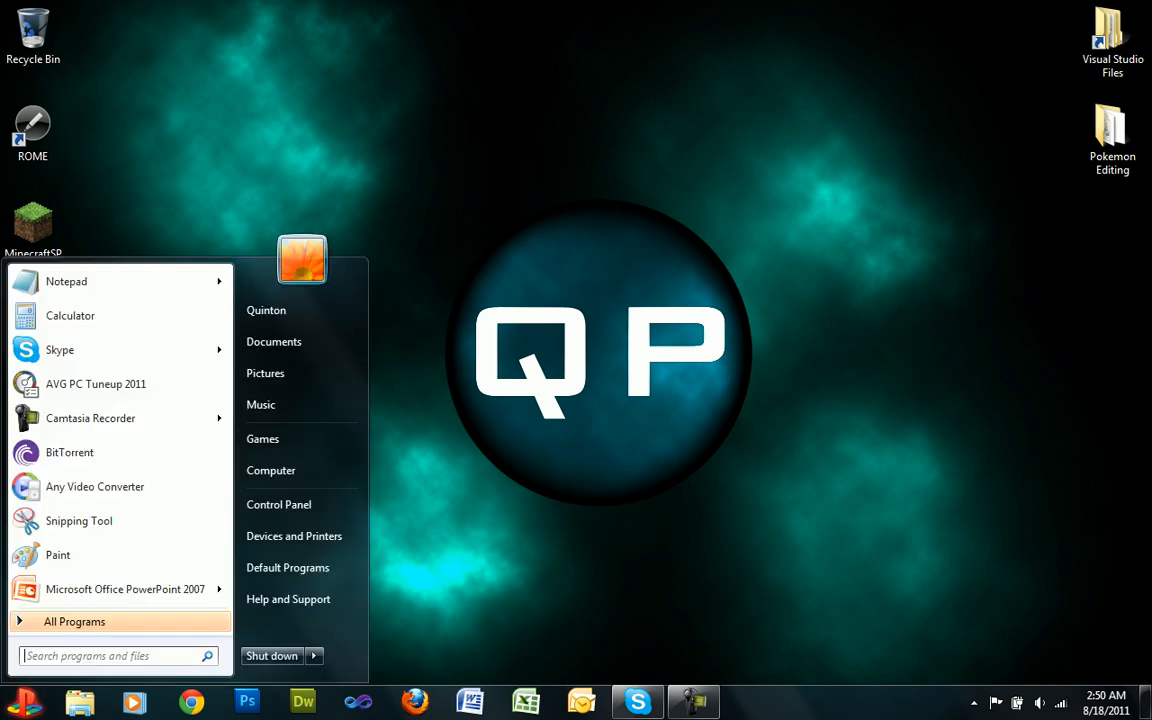
text(gpedit.m)
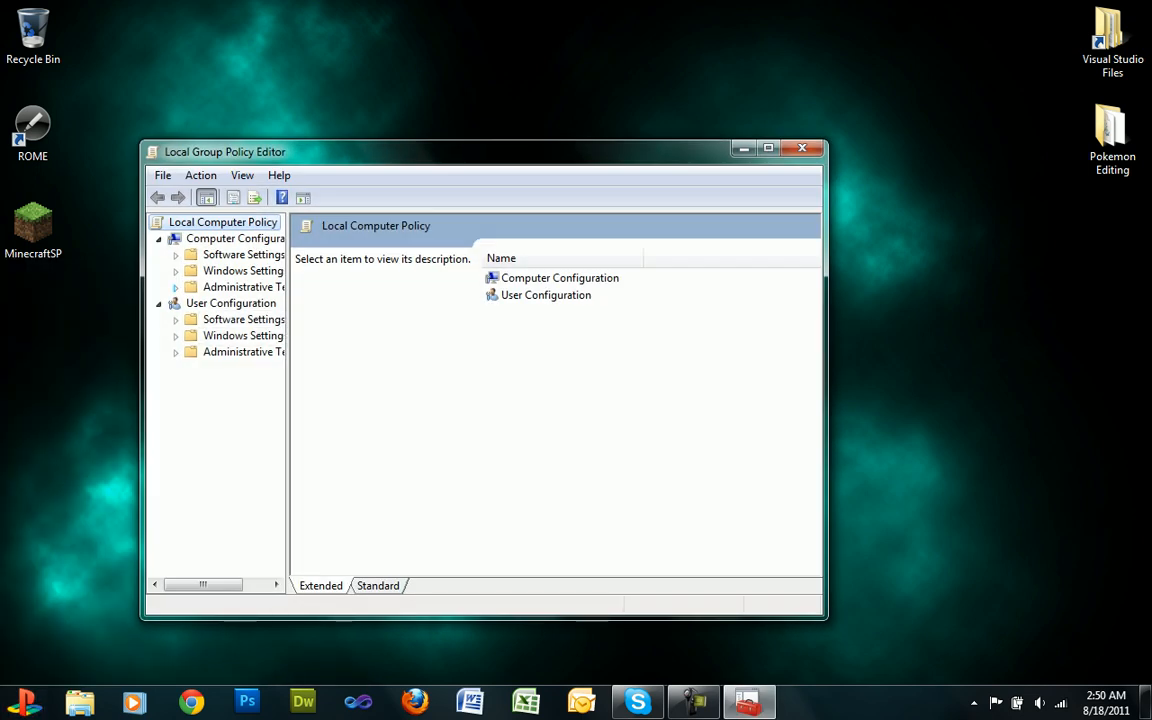
Step: Reach Turn off Autoplay under Computer Configuration > Administrative Templates > Windows Components > AutoPlay Policies
click(176, 288)
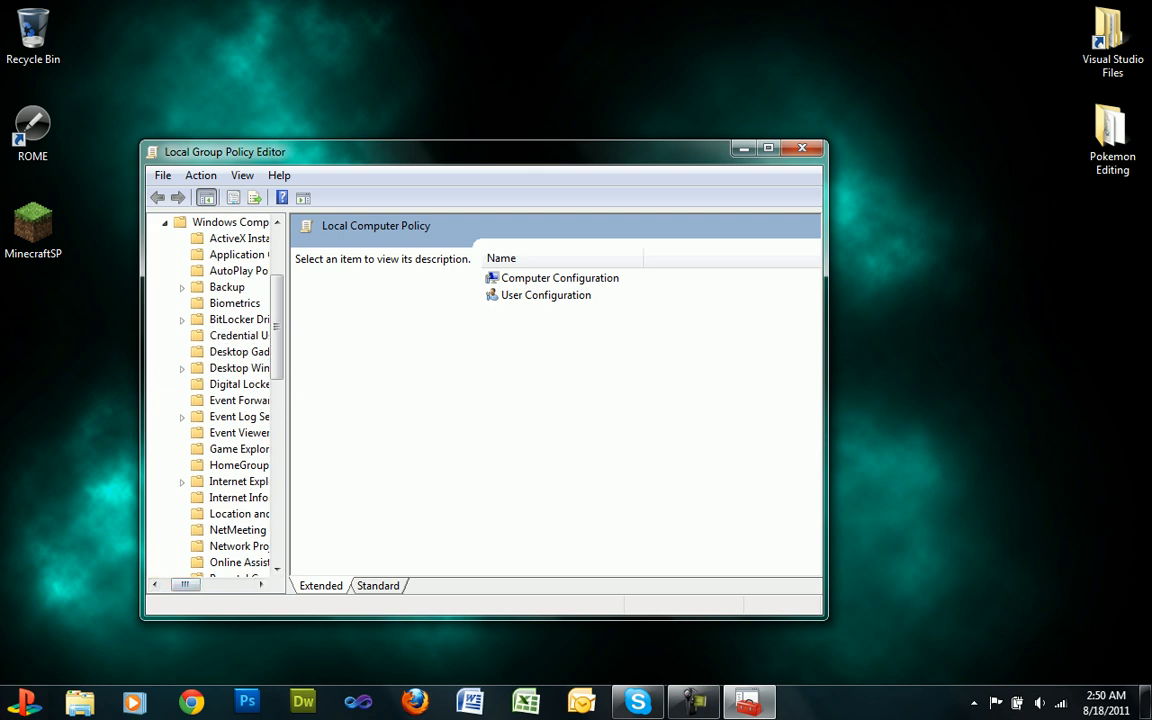
click(238, 270)
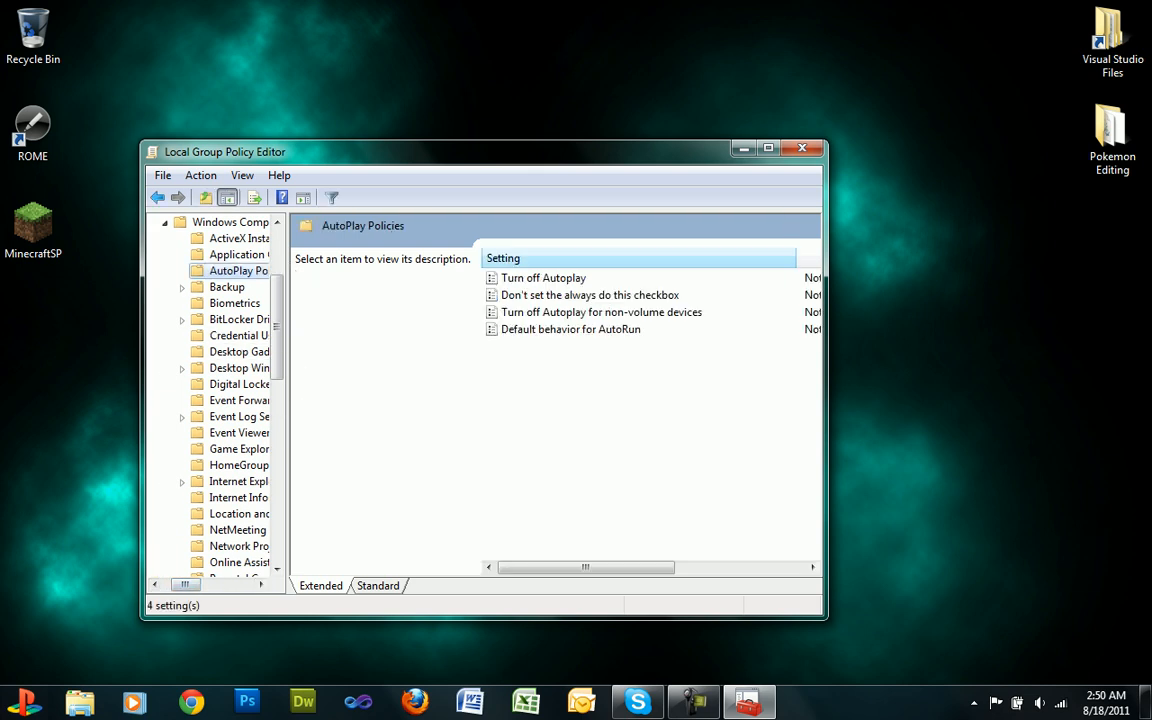
double_click(544, 276)
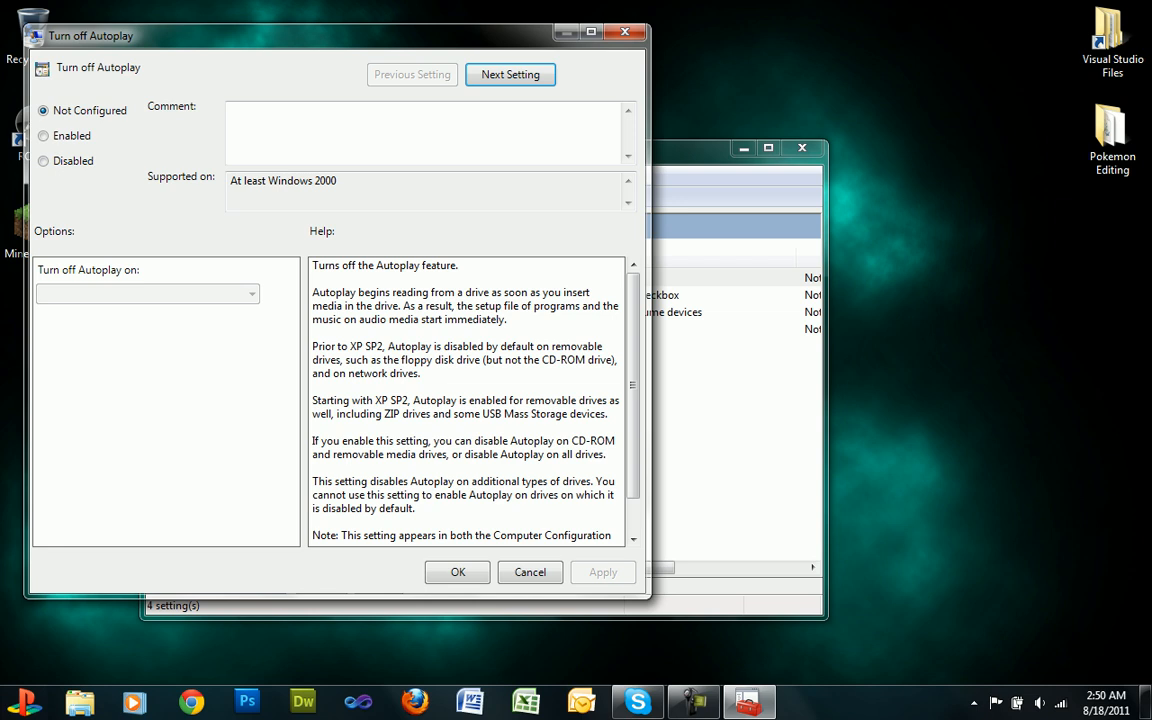
Step: Mark Turn off Autoplay as Disabled so the reinserted disc triggers AutoPlay
click(44, 160)
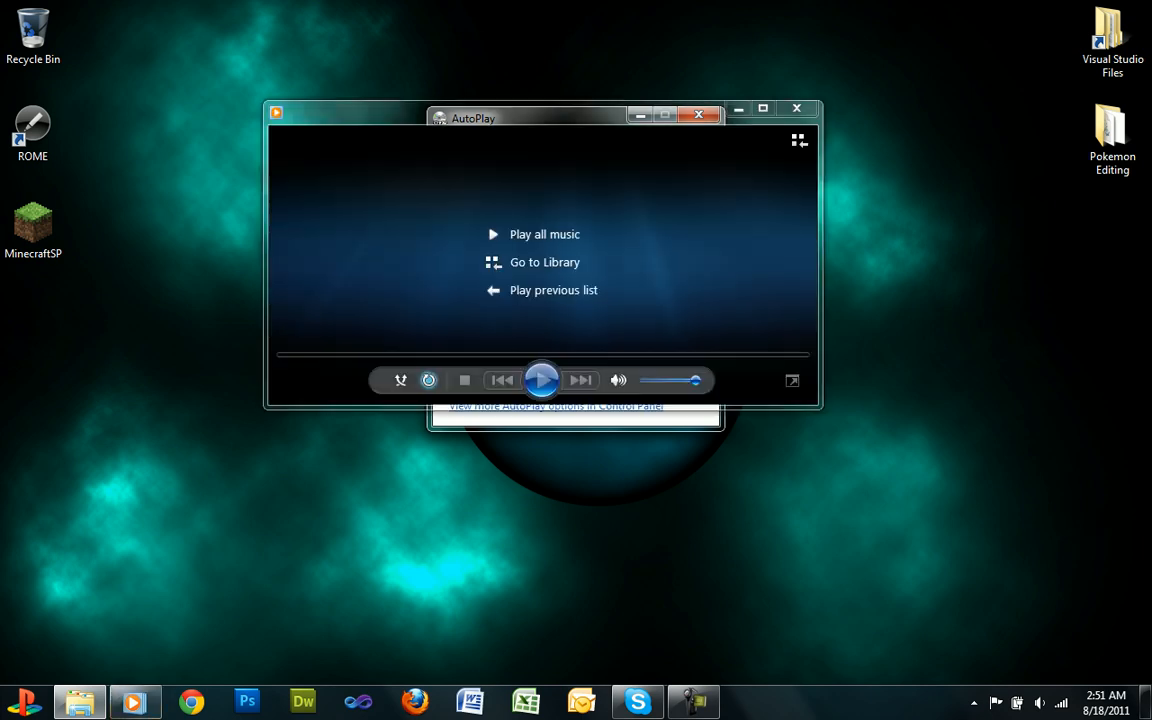
Step: Play all music from the disc, pause 'I'm In Heaven', then close Windows Media Player
click(700, 114)
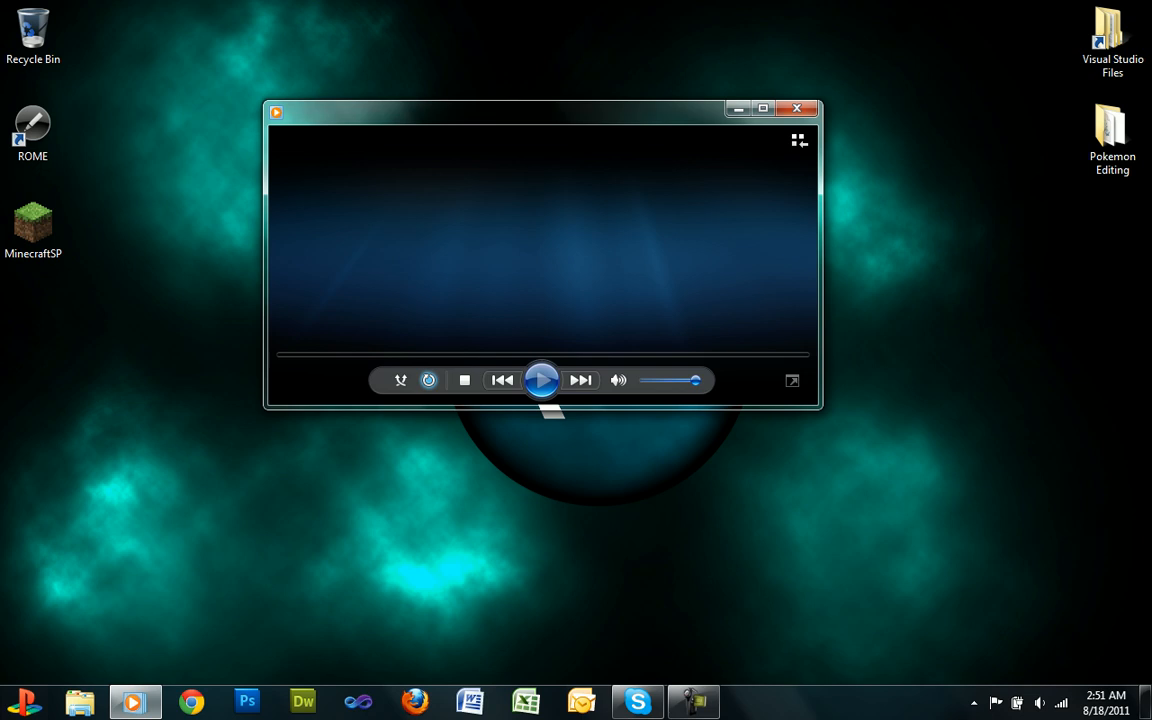
click(540, 380)
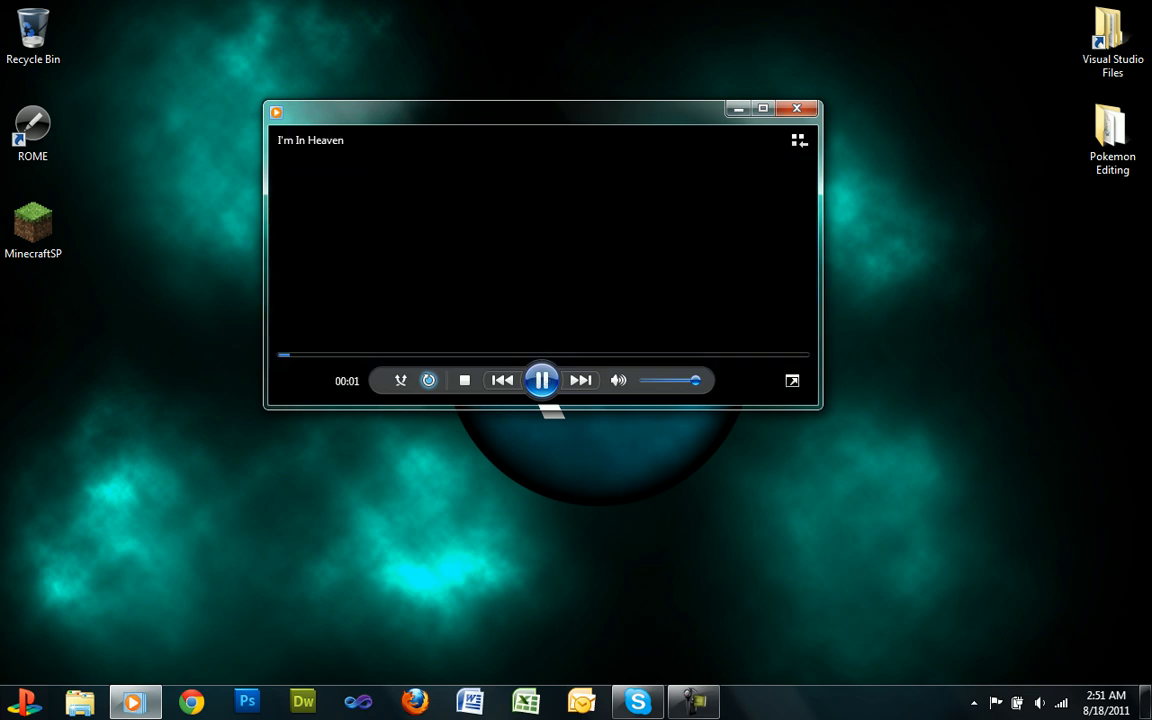
click(542, 380)
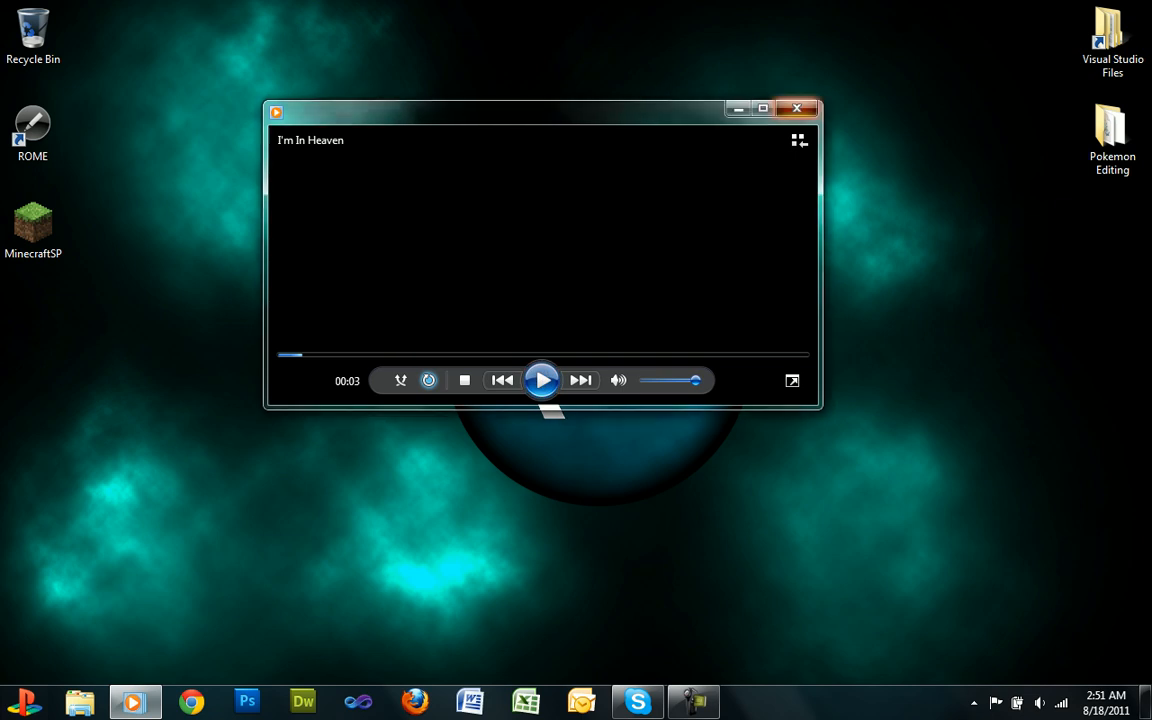
click(796, 108)
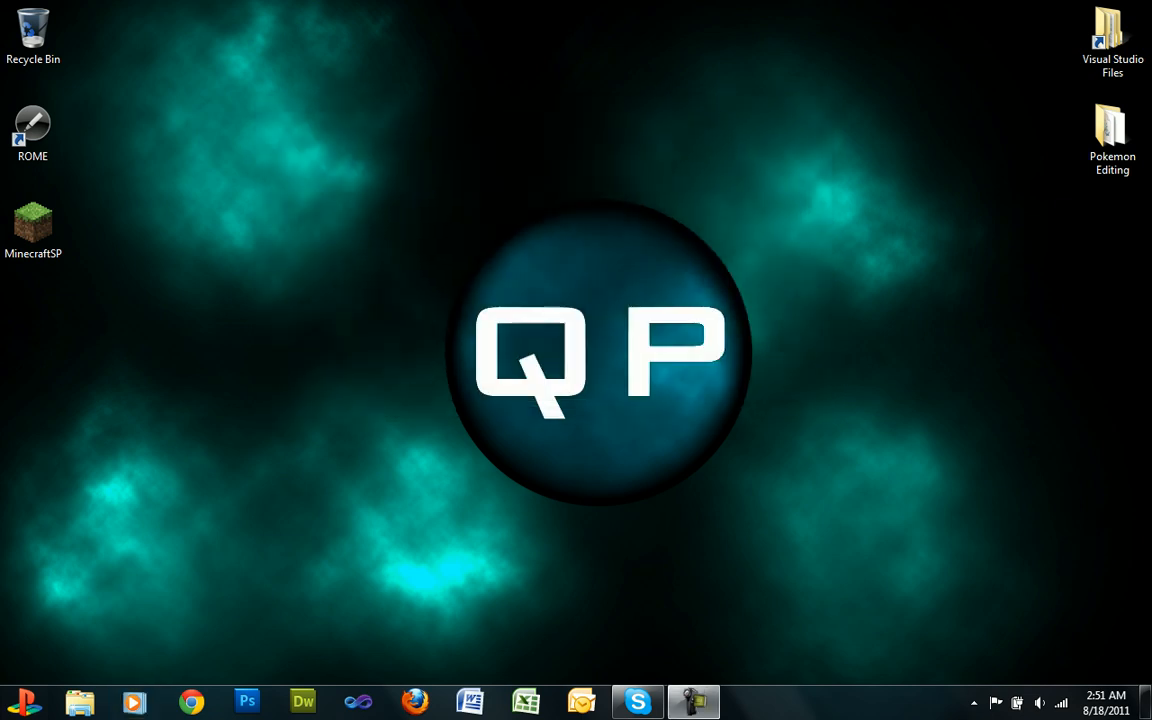